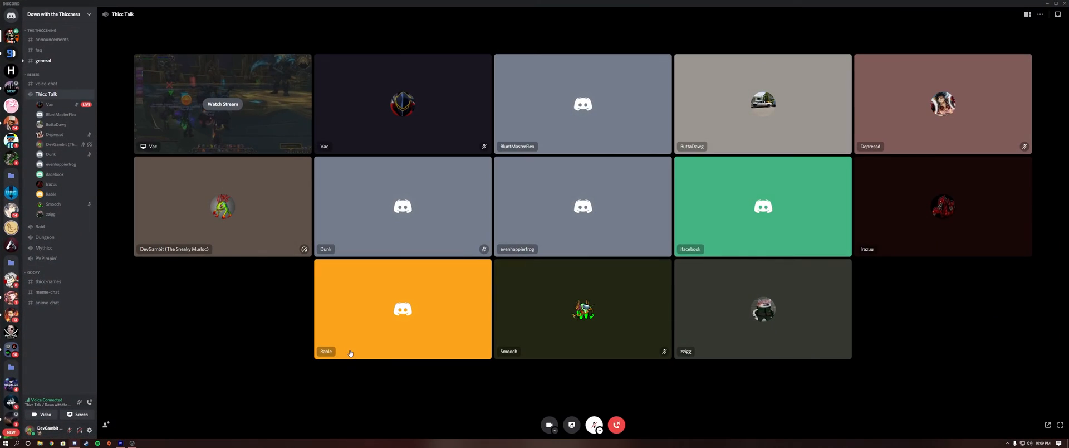
- Leave the voice call view and bring up User Settings from the gear icon
click(89, 429)
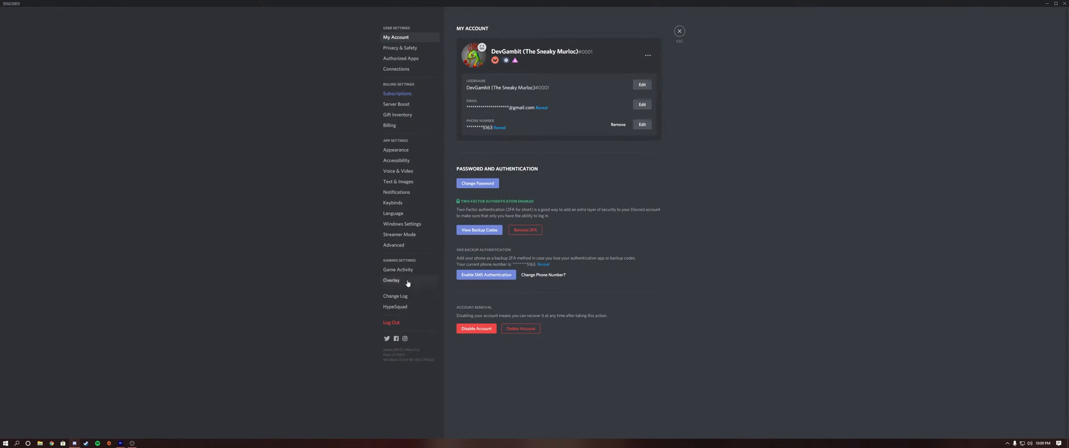
- Show the Voice & Video page with devices, input mode and input sensitivity
click(397, 171)
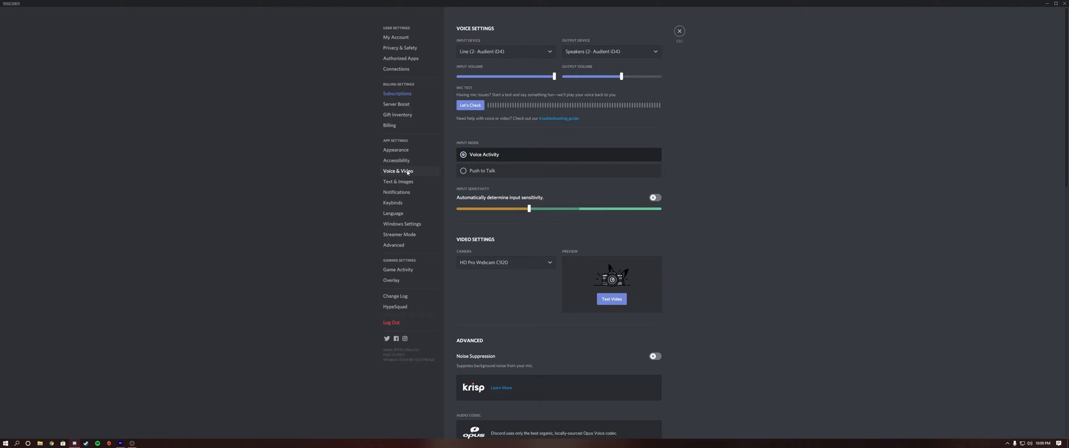
scroll(down, 3)
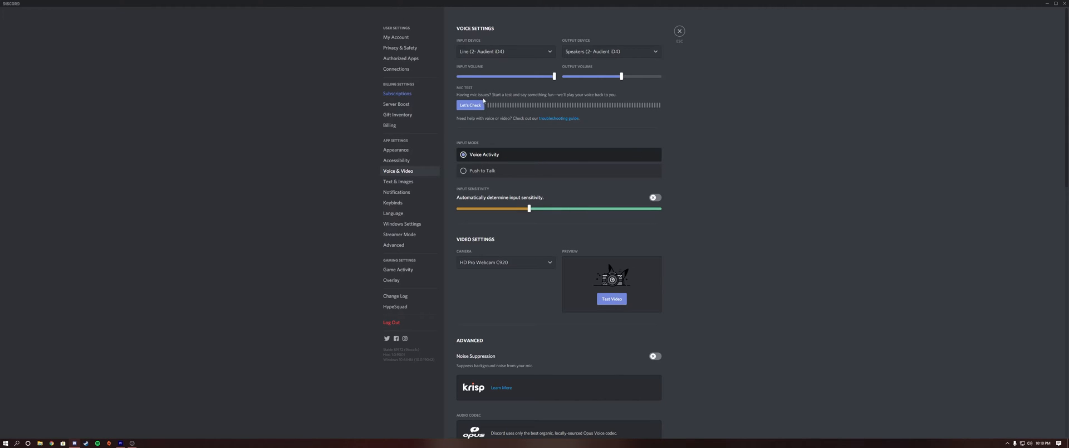
- Run a quick mic check, then raise the manual input sensitivity threshold
click(470, 105)
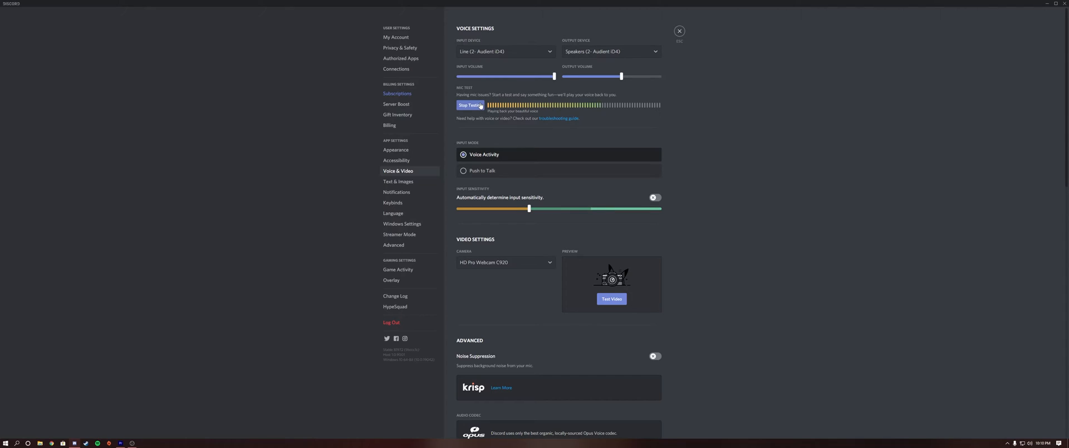
click(468, 104)
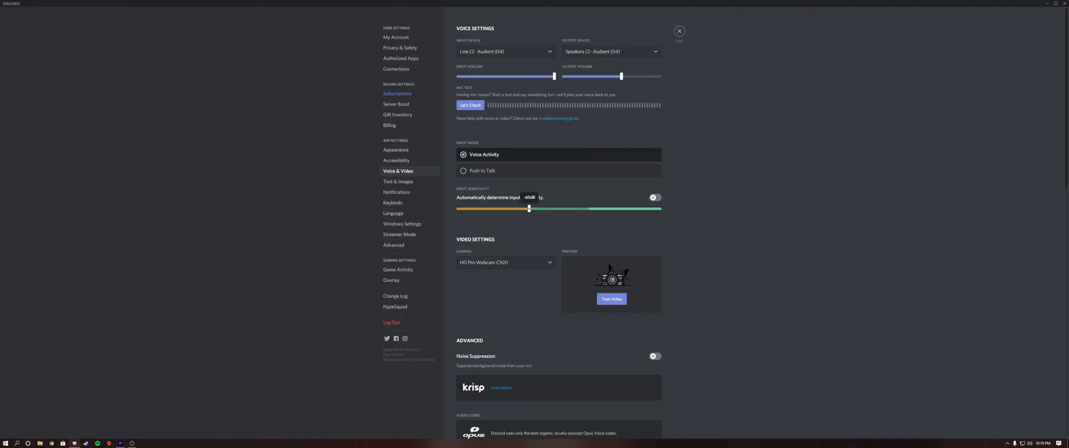
drag(528, 208, 560, 208)
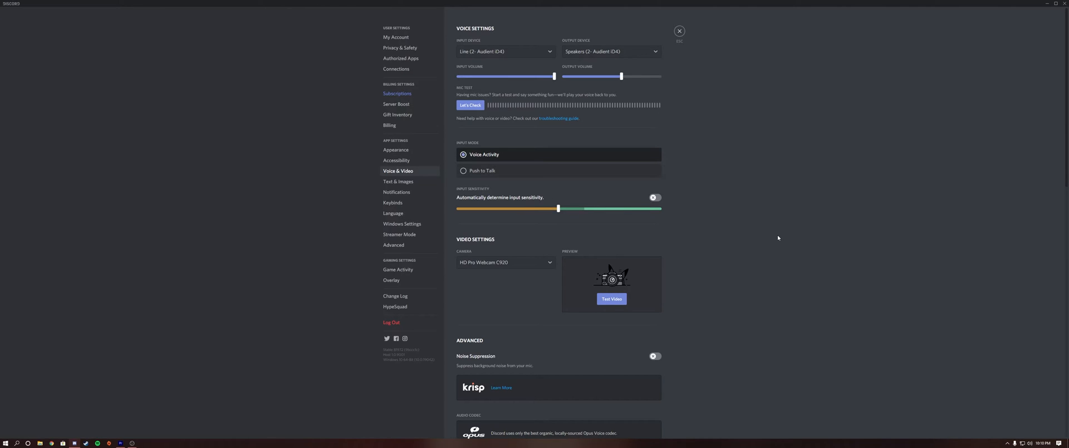
scroll(down, 3)
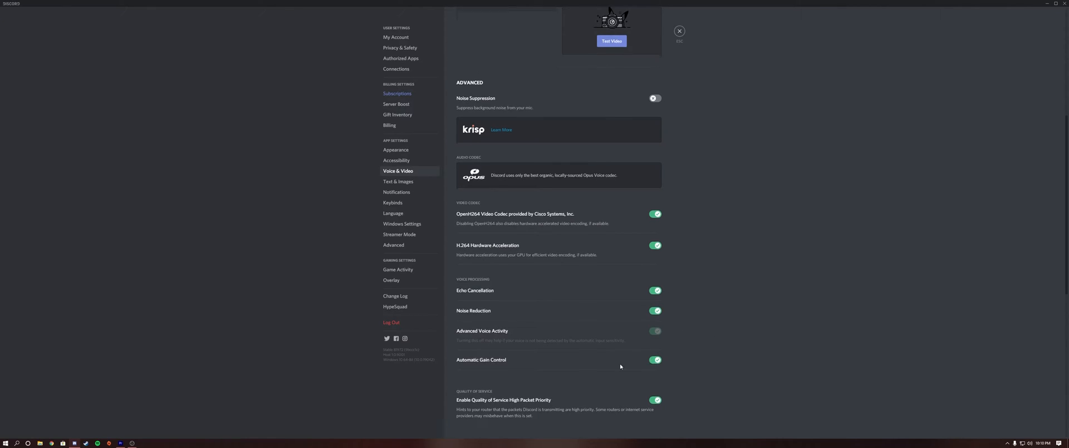
scroll(down, 3)
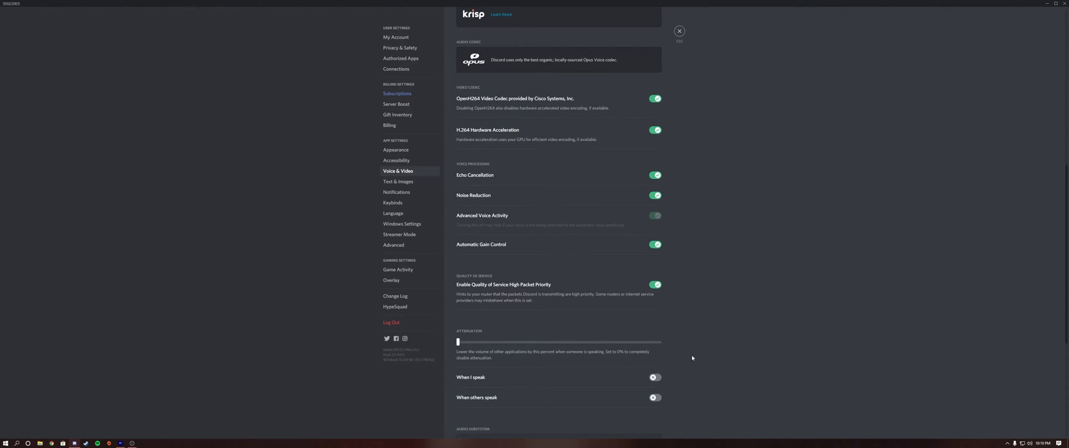
mouse_move(688, 357)
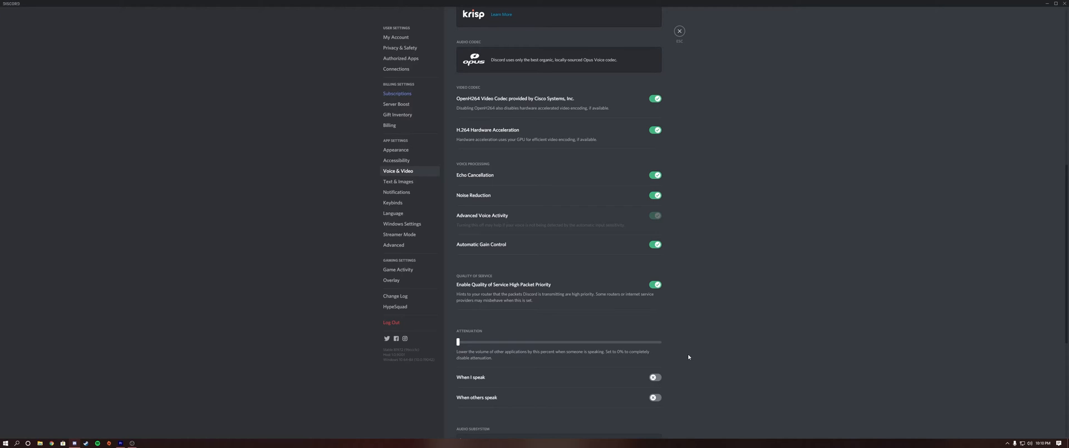
mouse_move(670, 352)
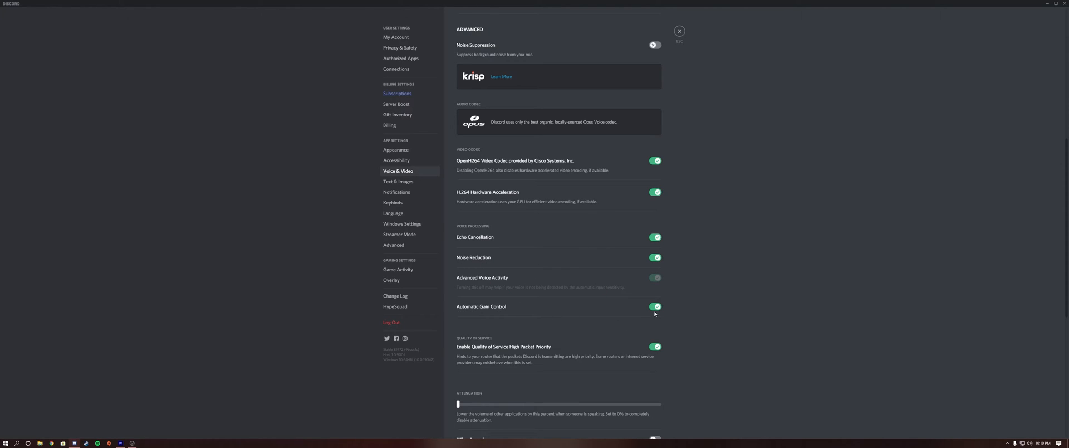
click(654, 306)
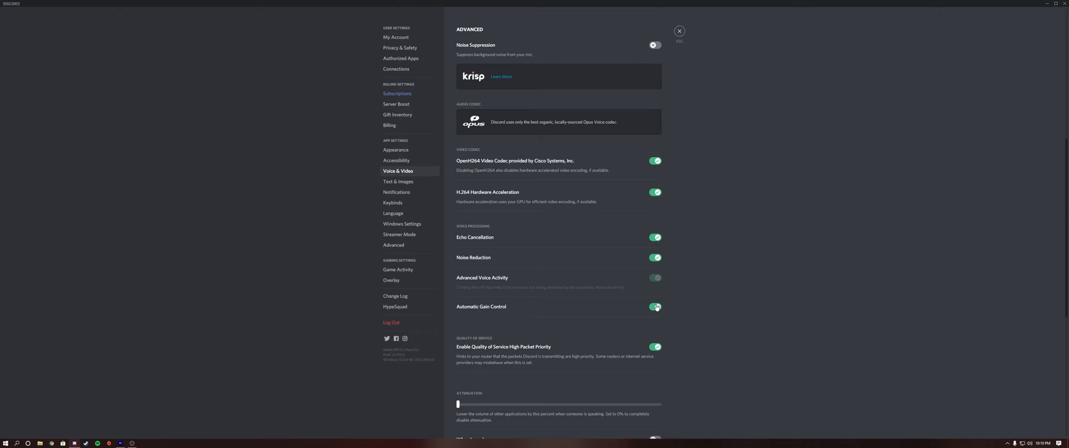
- Start another mic test and lower the manual input sensitivity threshold
scroll(up, 3)
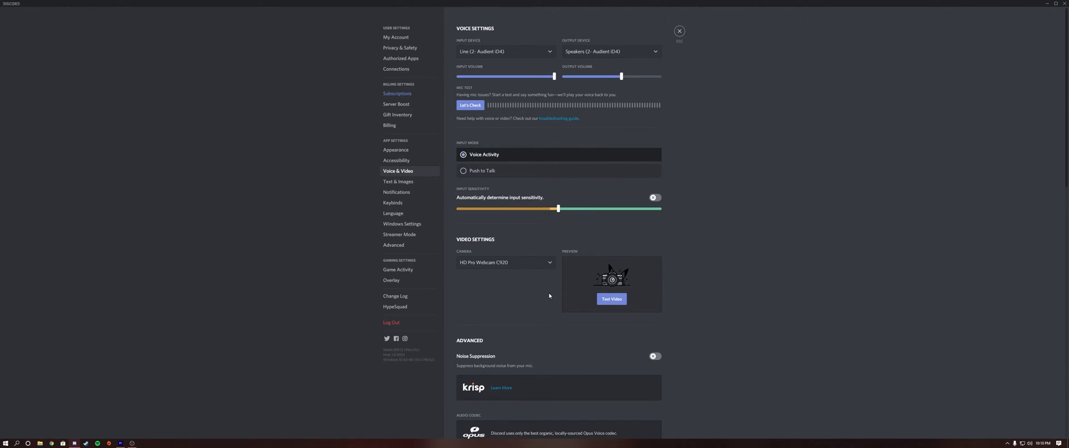
mouse_move(951, 267)
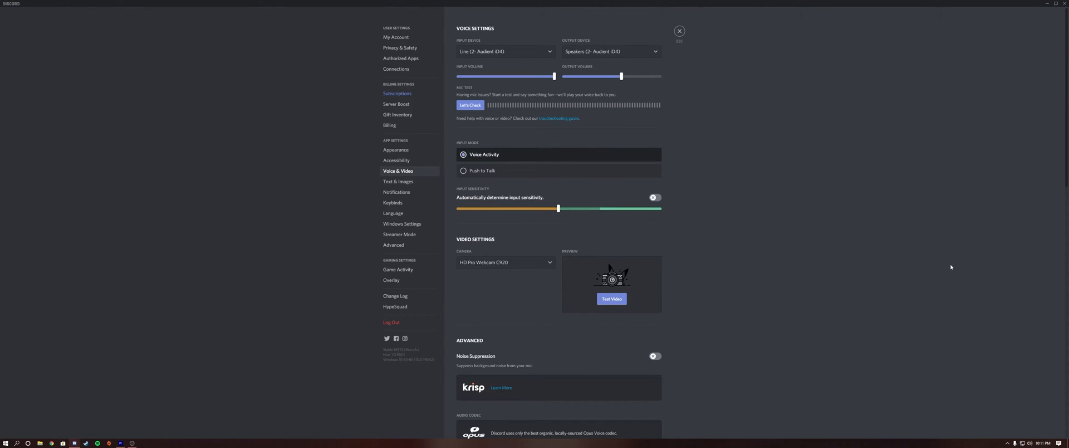
mouse_move(952, 266)
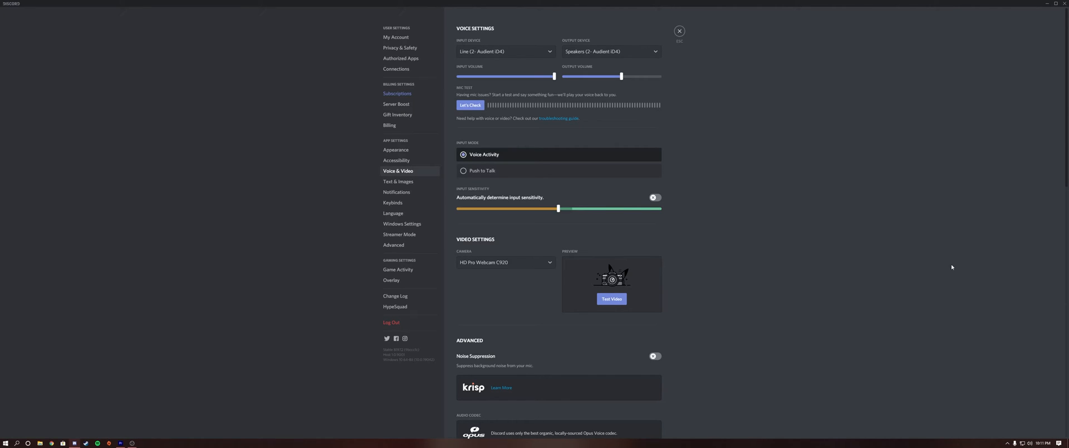
click(470, 104)
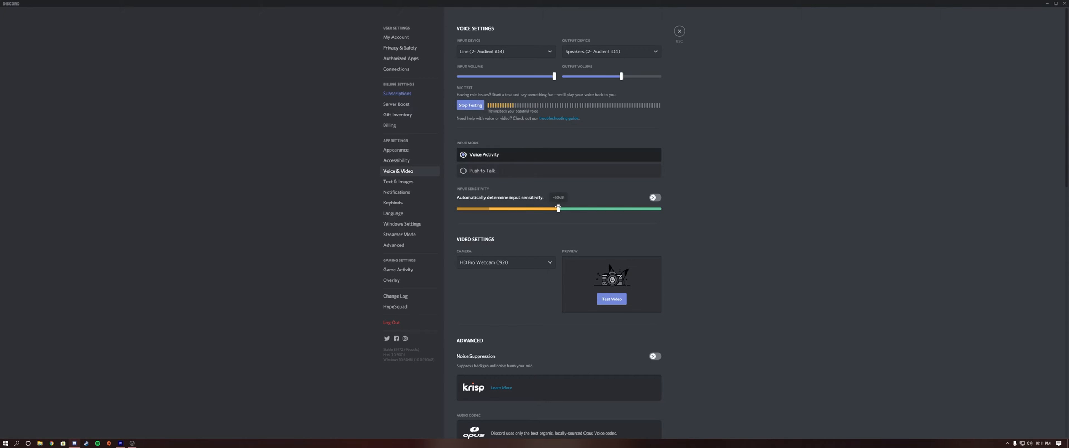
drag(558, 208, 527, 208)
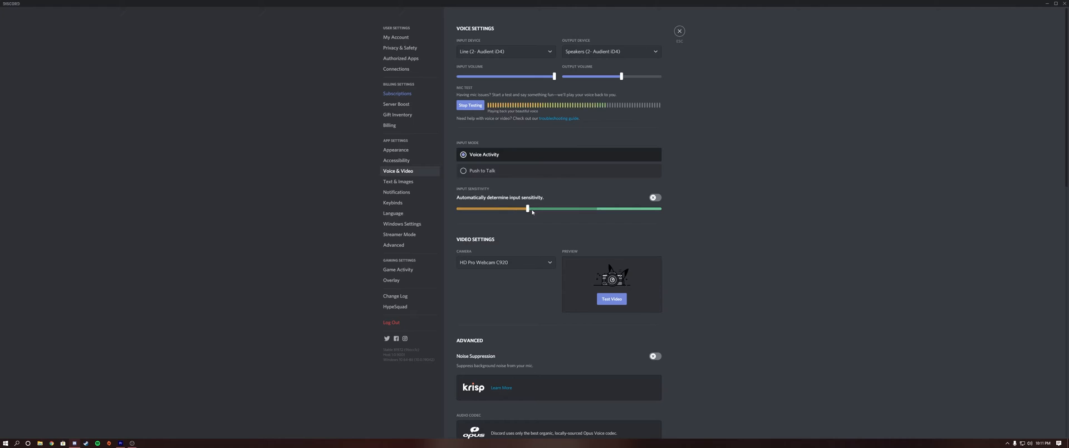
- In Voice Processing, switch noise reduction off and leave echo cancellation off after toggling it
scroll(down, 3)
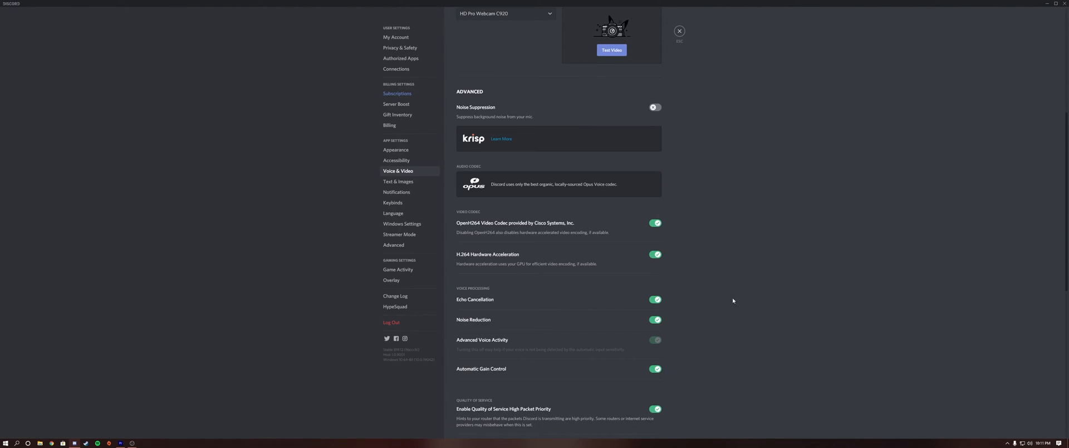
mouse_move(581, 342)
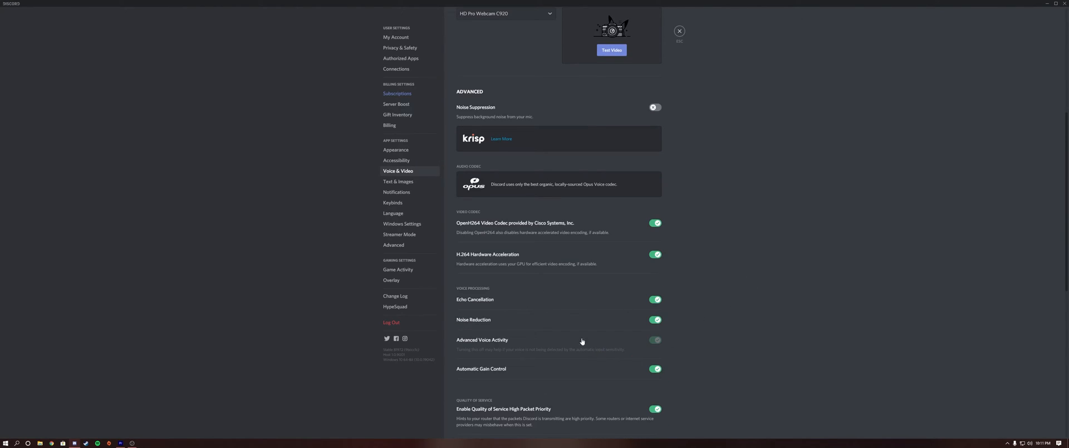
mouse_move(803, 280)
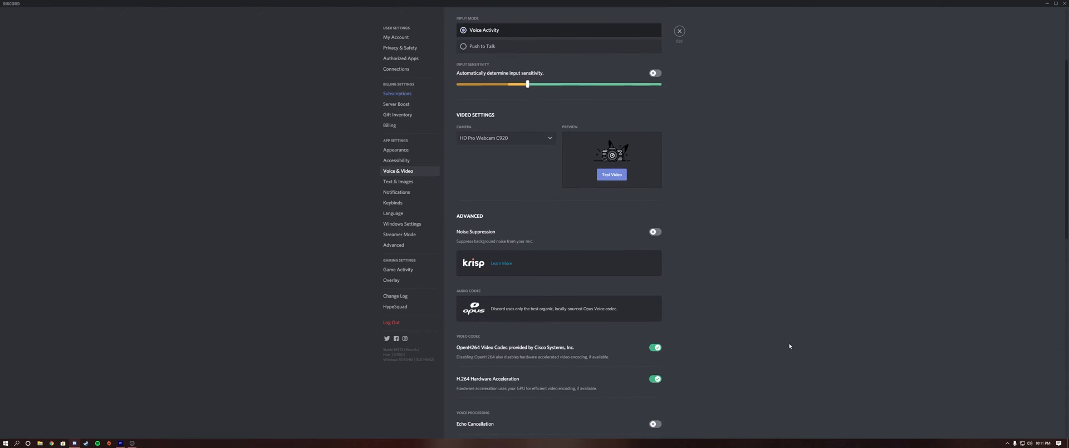
scroll(down, 3)
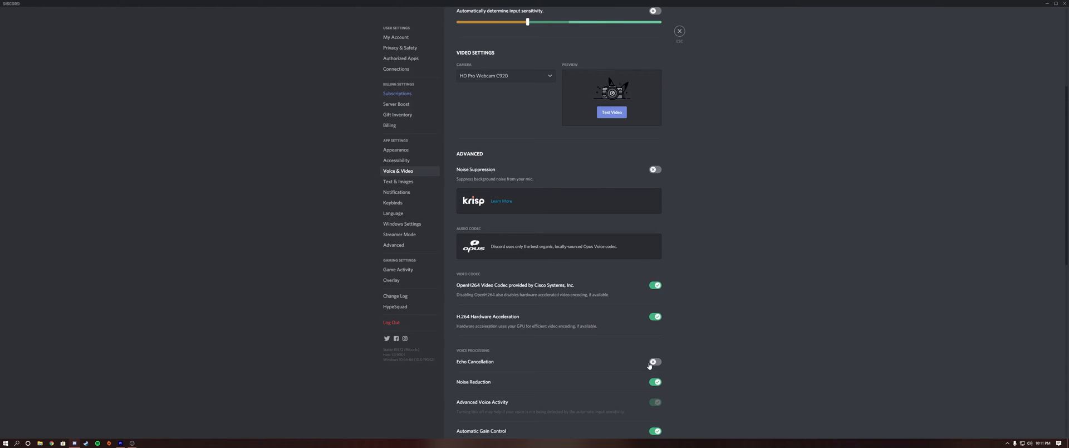
click(653, 382)
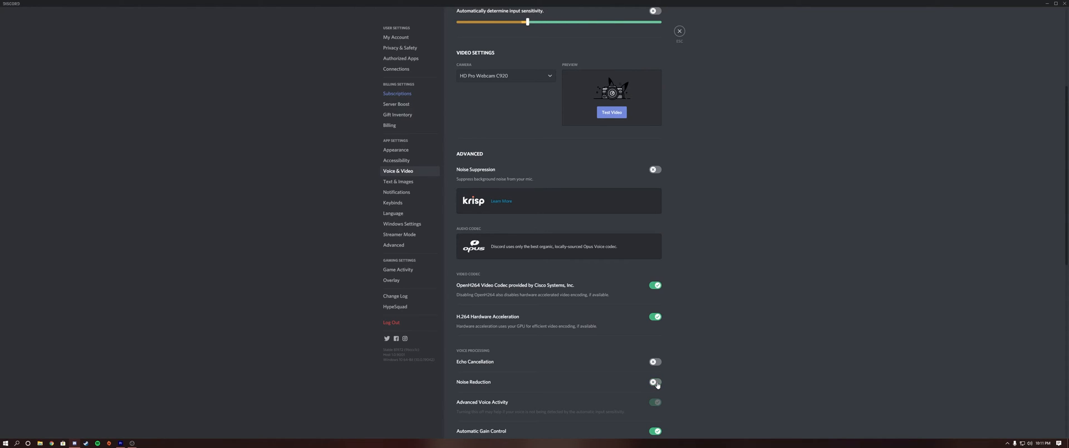
click(653, 382)
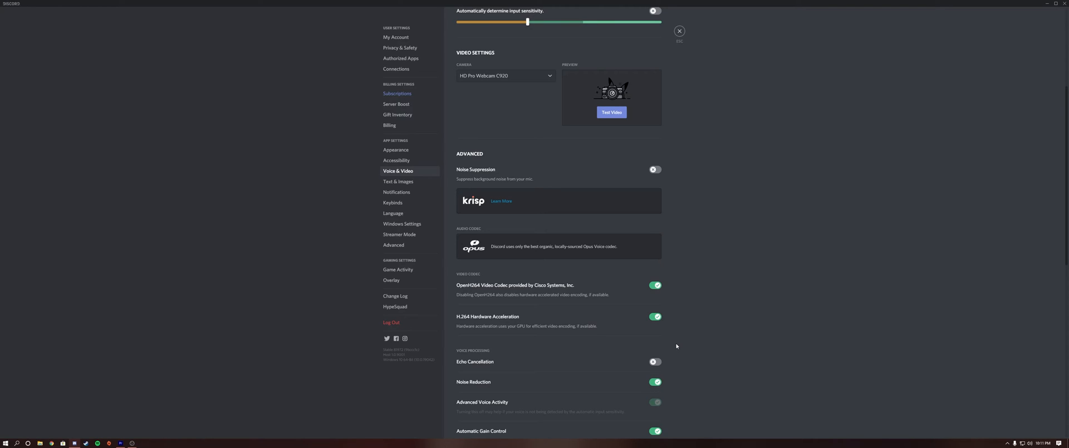
mouse_move(655, 361)
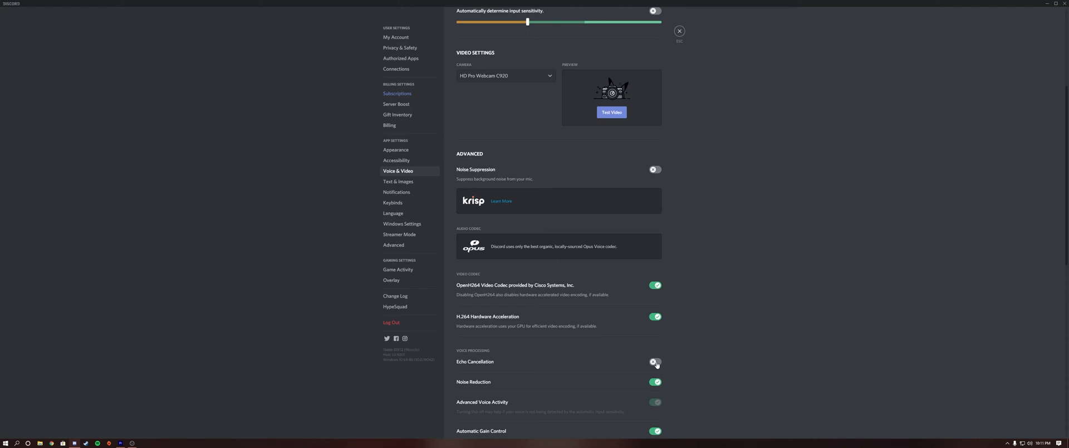
click(654, 362)
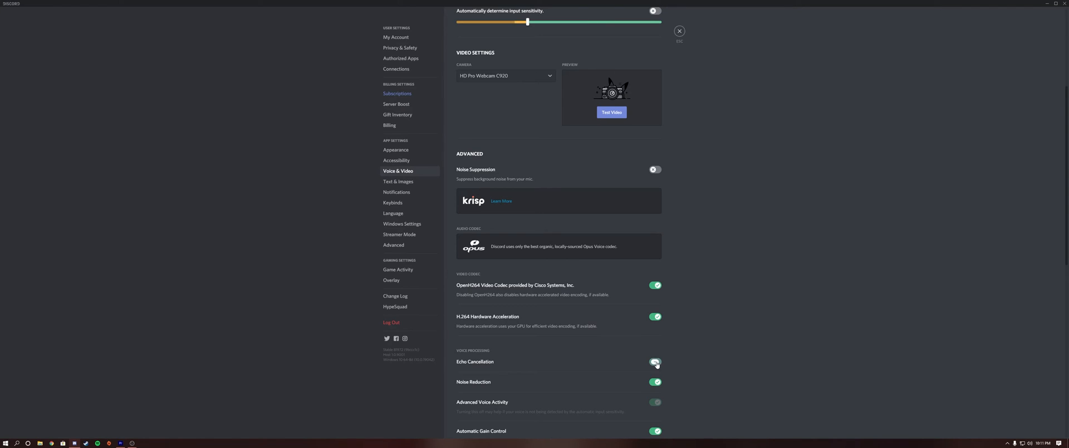
click(654, 360)
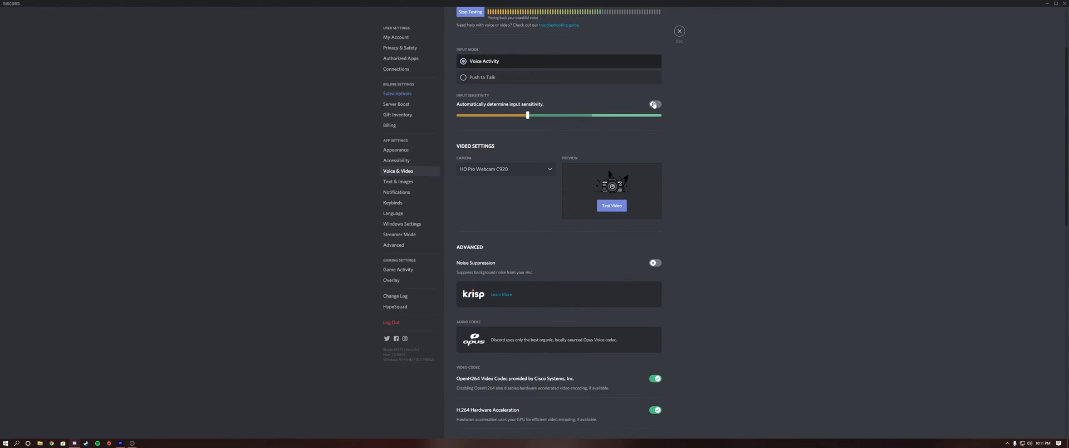
- Toggle automatic input sensitivity briefly on during the mic test
click(653, 104)
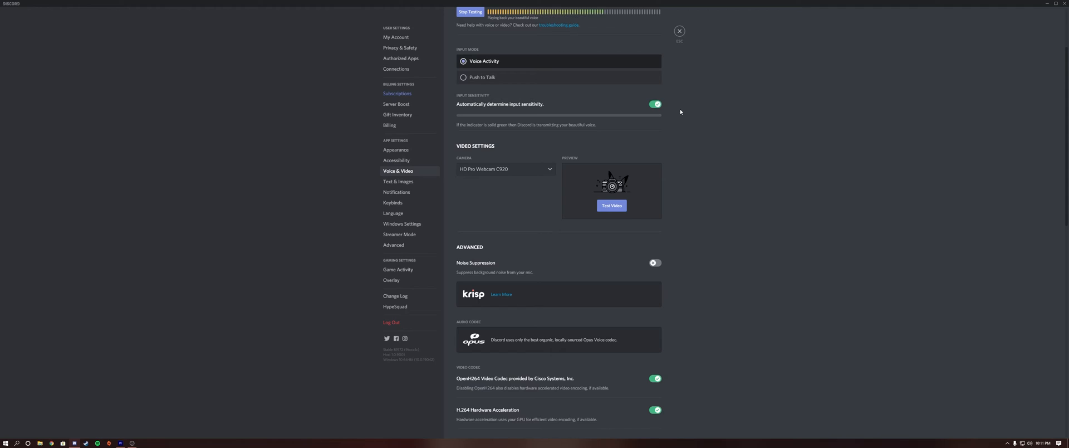
scroll(down, 3)
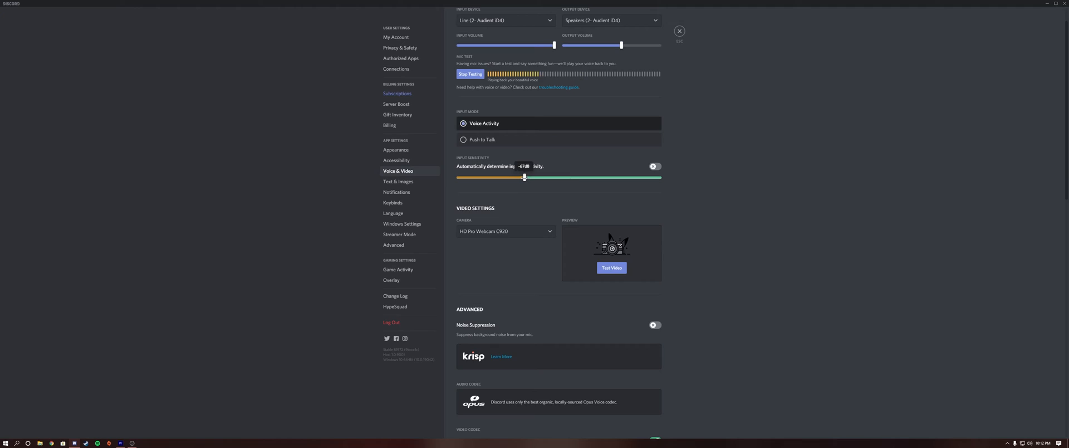
scroll(down, 3)
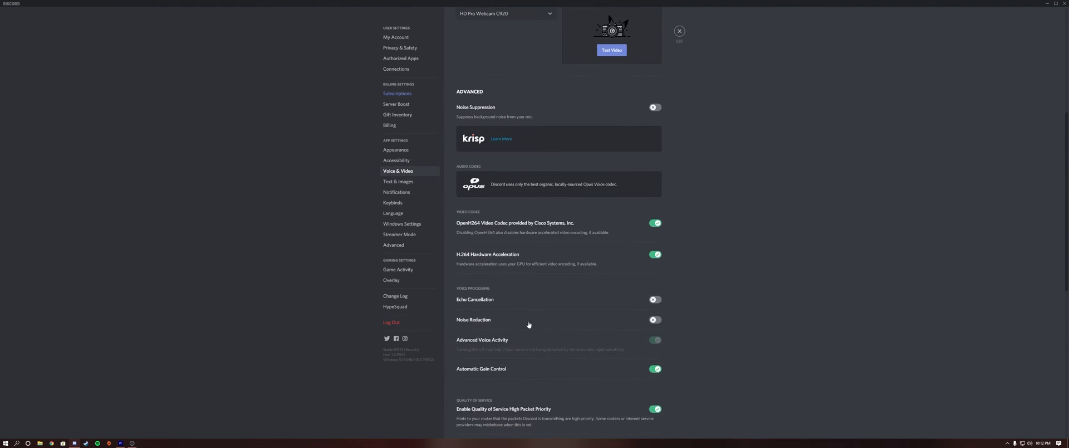
scroll(down, 3)
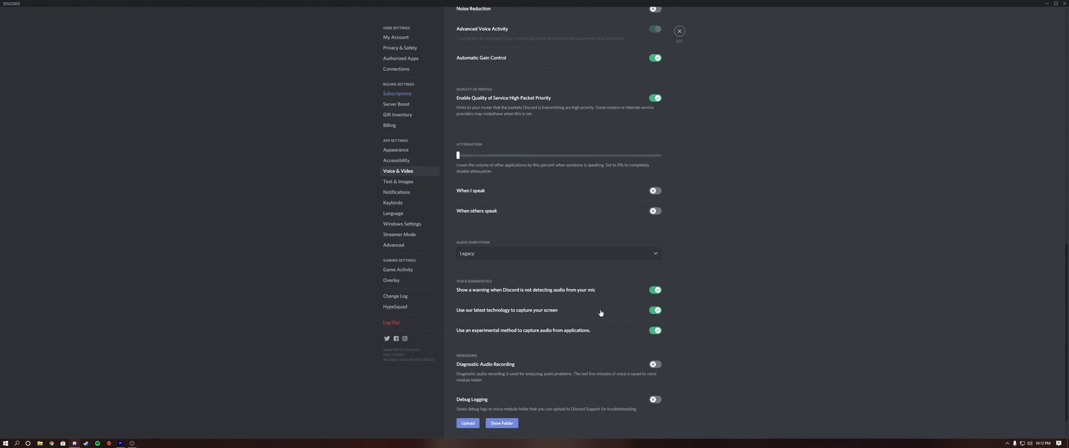
mouse_move(487, 265)
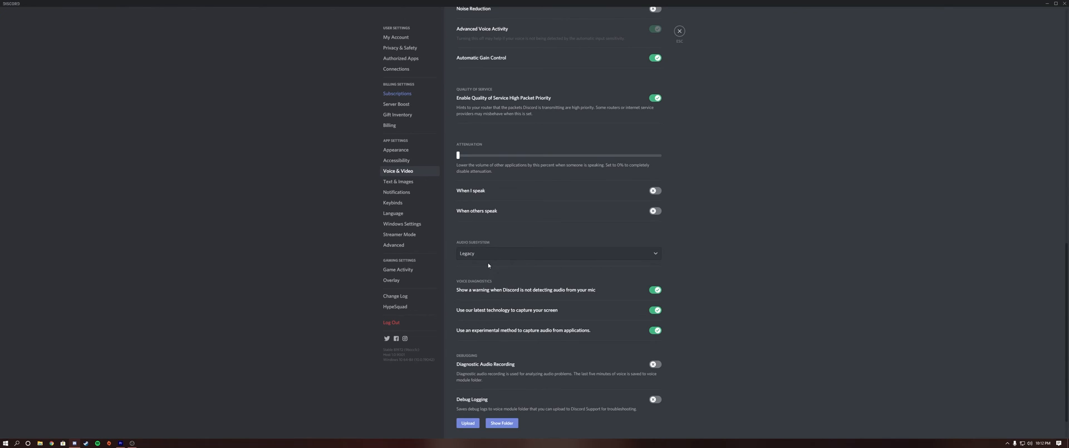
mouse_move(524, 266)
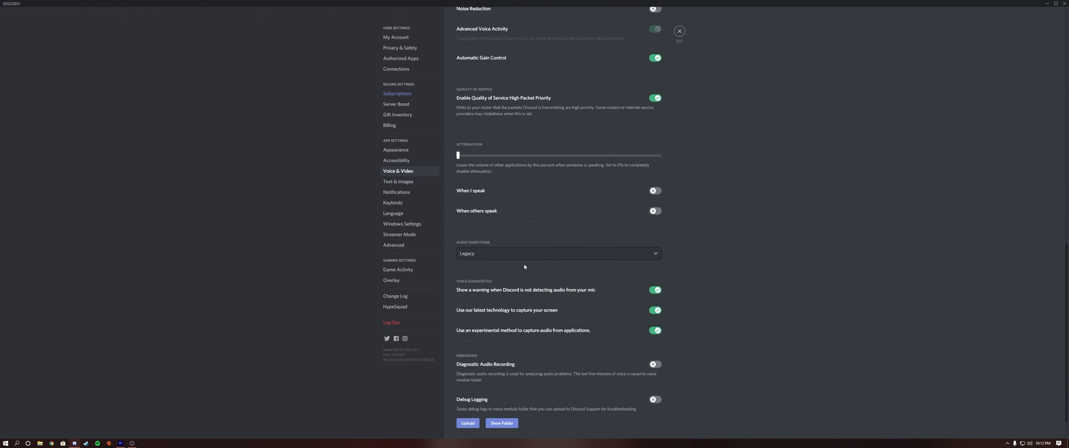
mouse_move(494, 253)
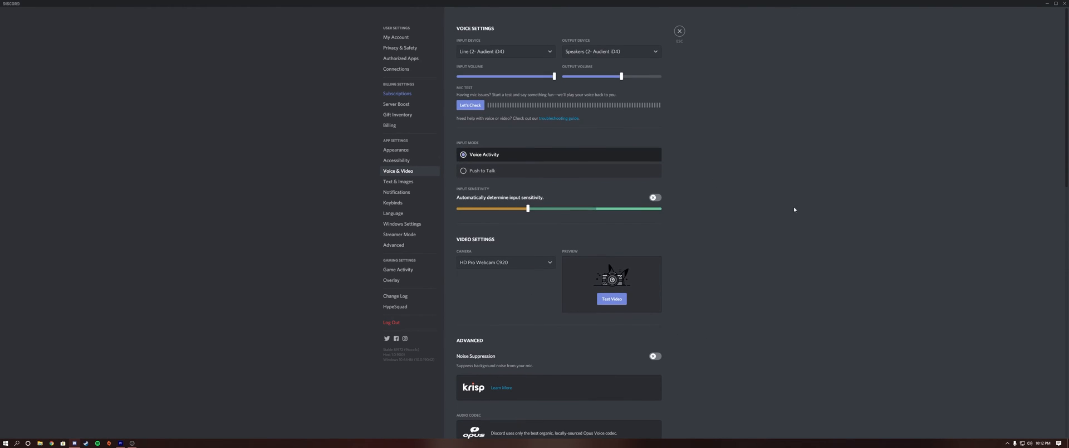
mouse_move(554, 75)
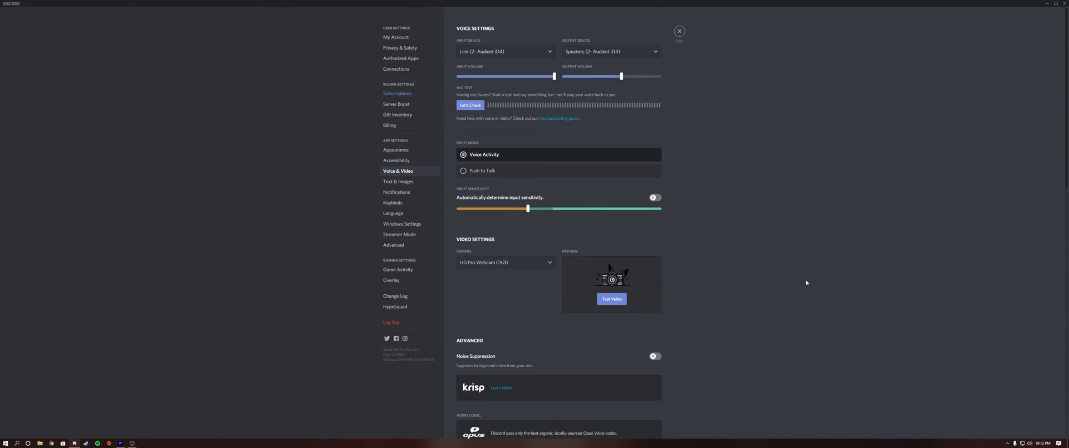
scroll(down, 3)
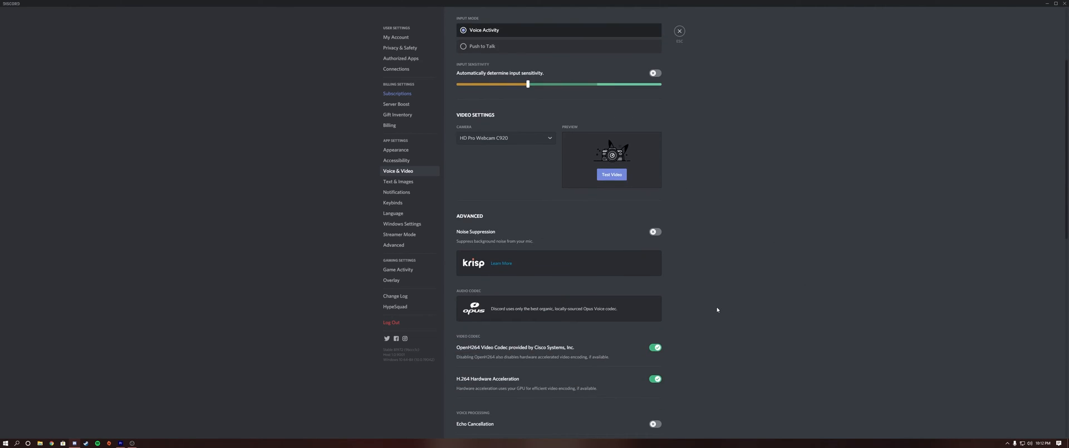
scroll(down, 3)
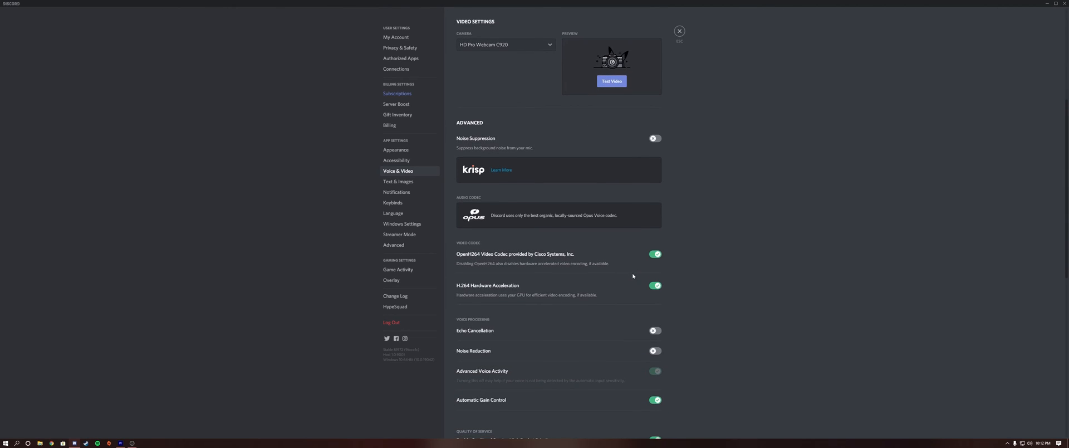
scroll(down, 3)
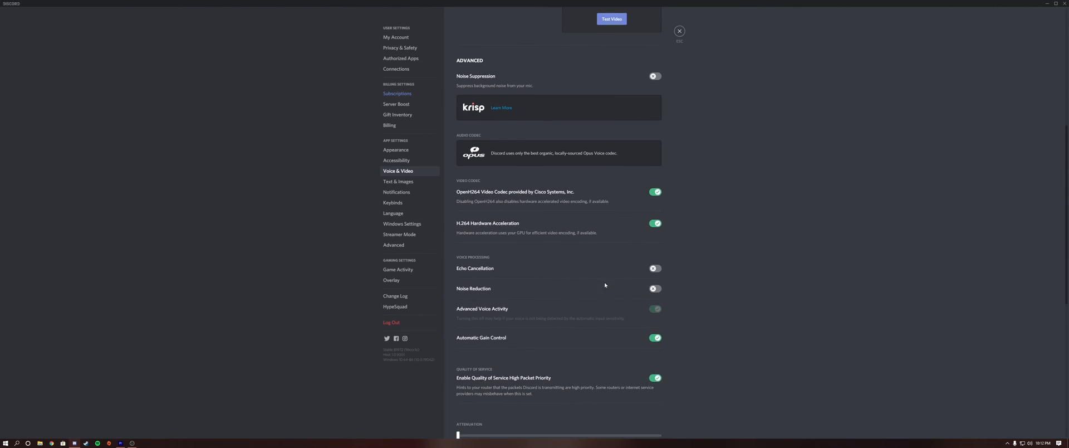
mouse_move(500, 272)
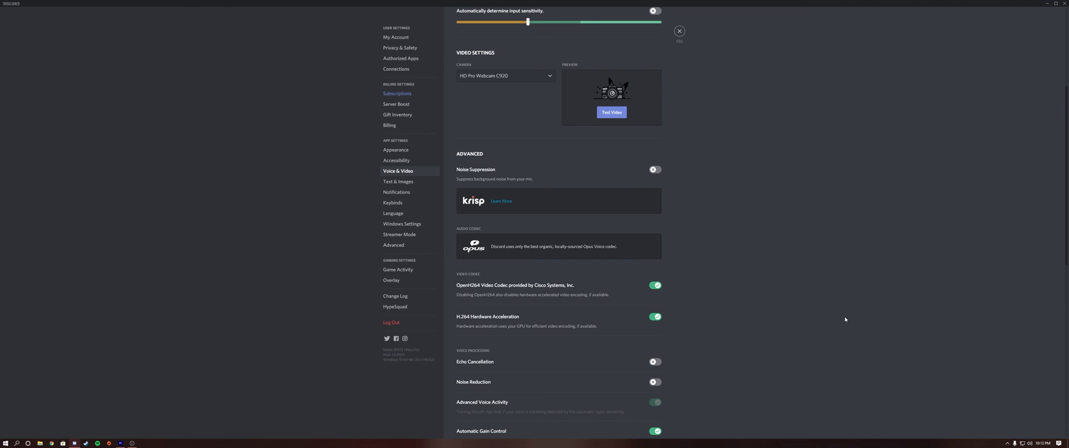
scroll(down, 3)
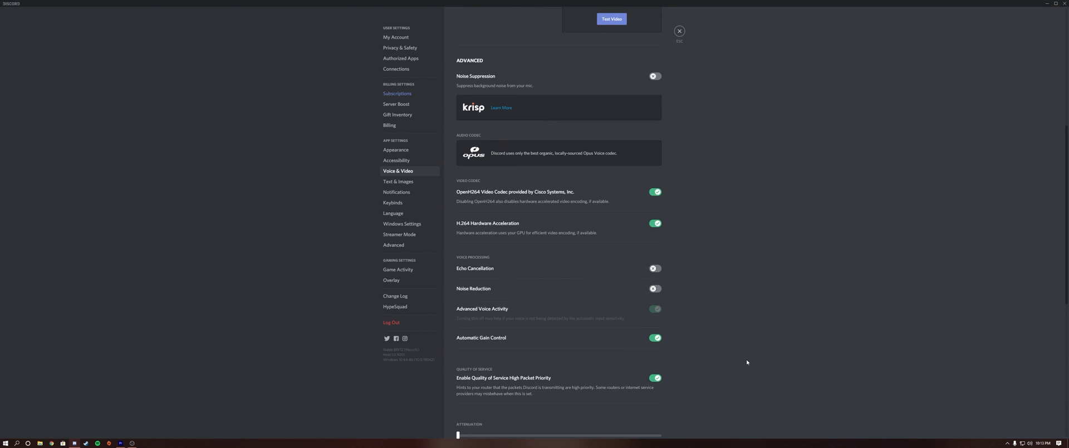